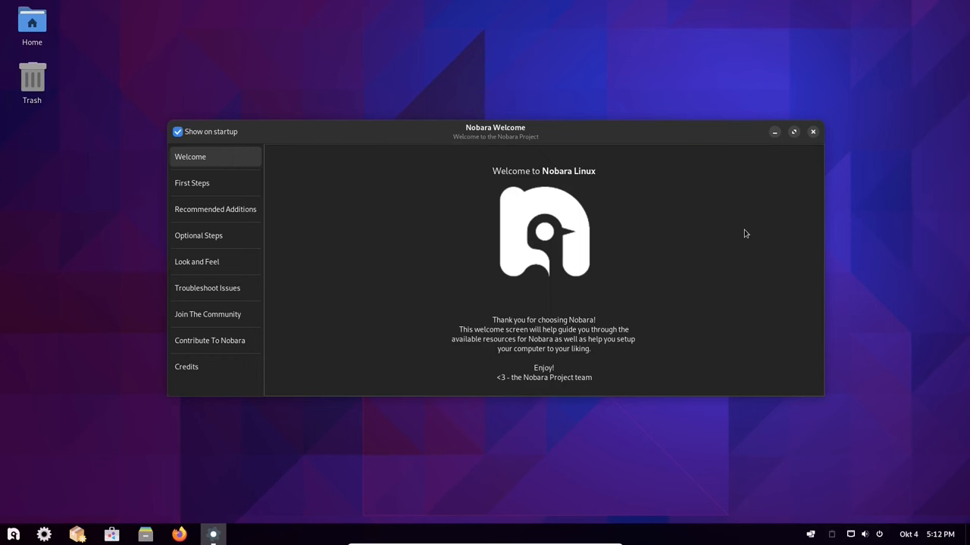
Show the First Steps page in Nobara Welcome for the new install
{"action": "left_click", "coordinate": [794, 131]}
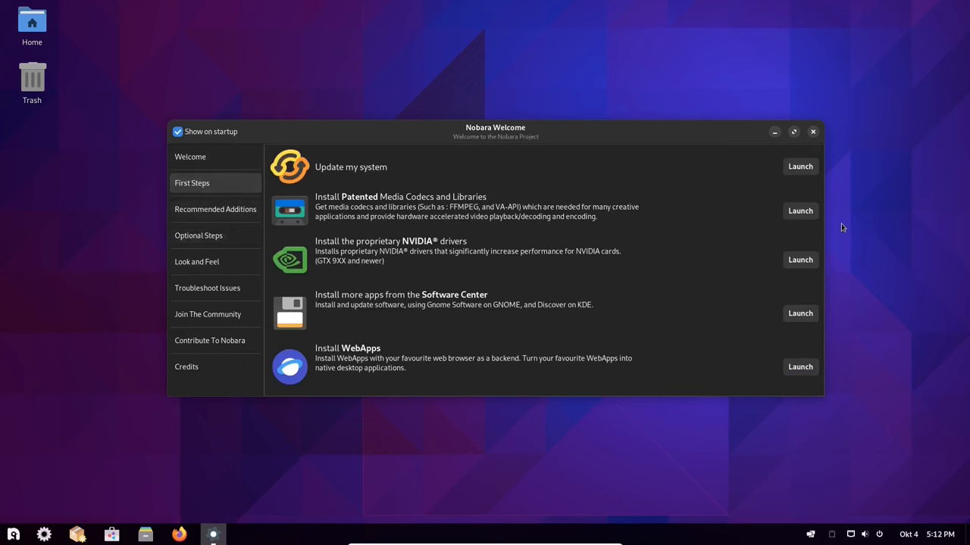
{"action": "mouse_move", "coordinate": [739, 225]}
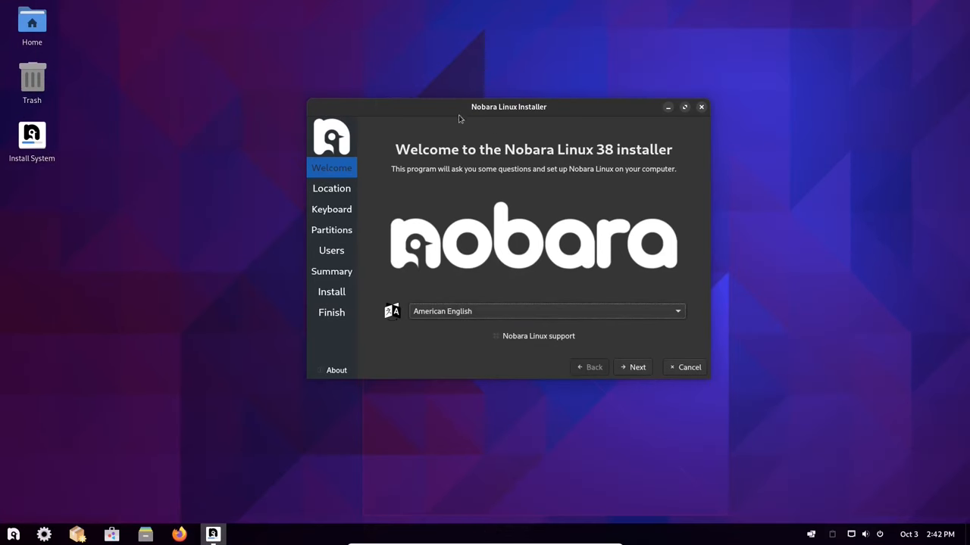
Accept the Sarajevo location and choose a Bosnian keyboard layout in the installer
{"action": "left_click_drag", "start_coordinate": [509, 106], "coordinate": [467, 119]}
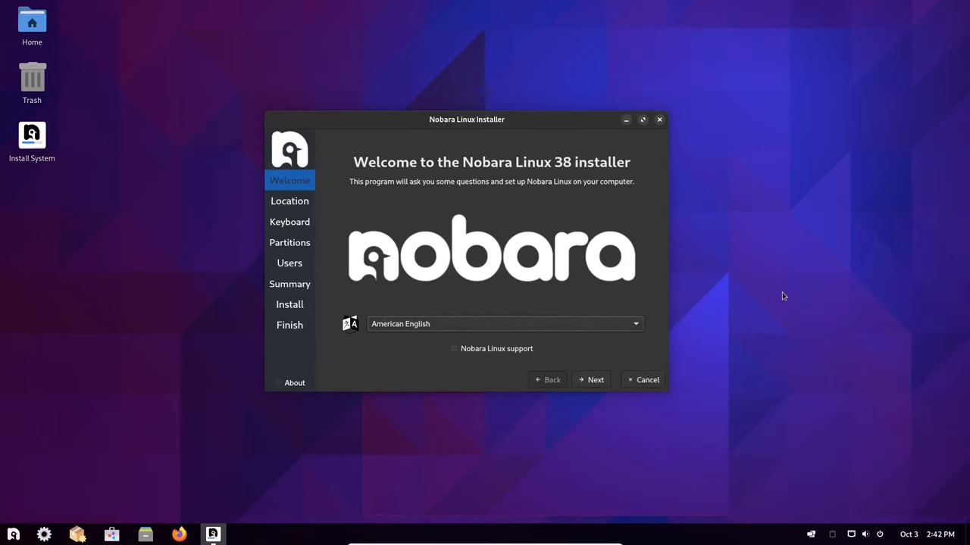
{"action": "mouse_move", "coordinate": [758, 164]}
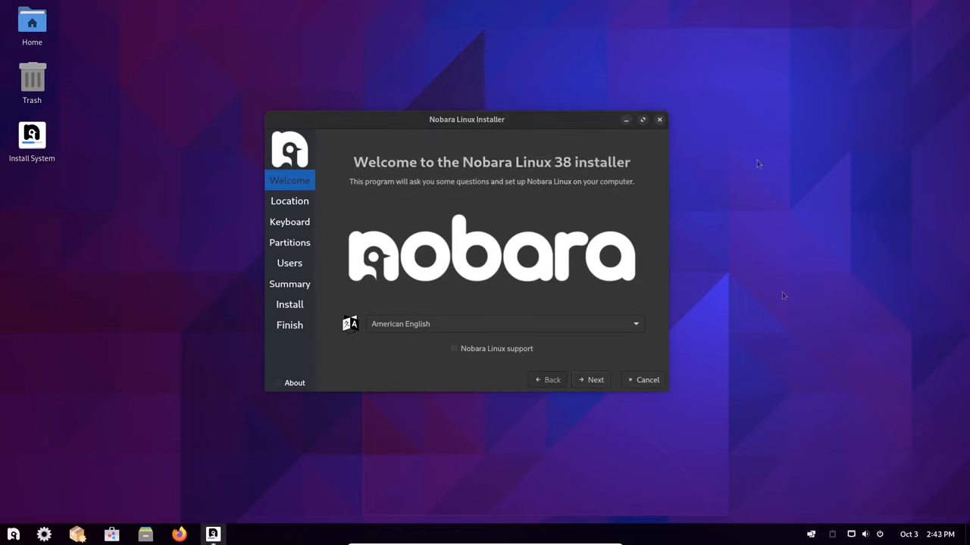
{"action": "mouse_move", "coordinate": [723, 330]}
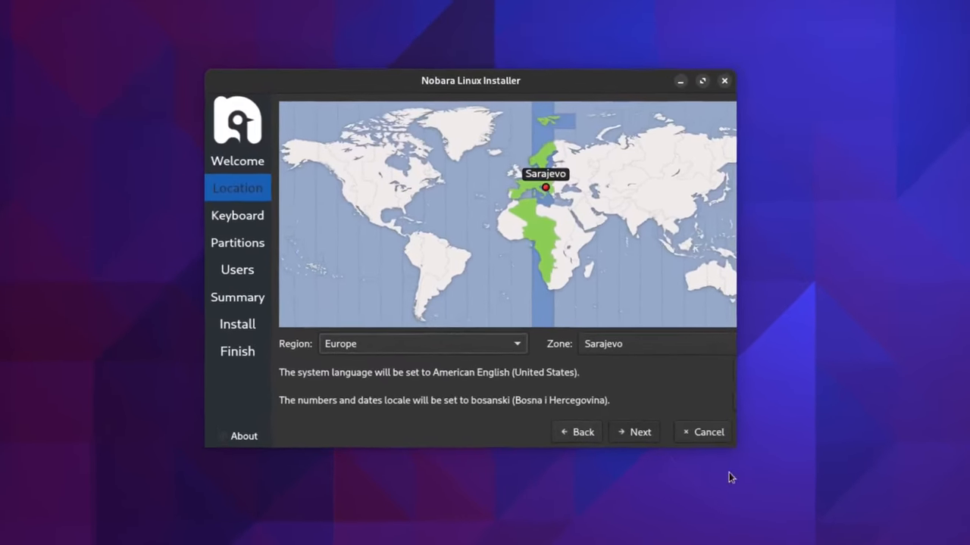
{"action": "left_click", "coordinate": [639, 432]}
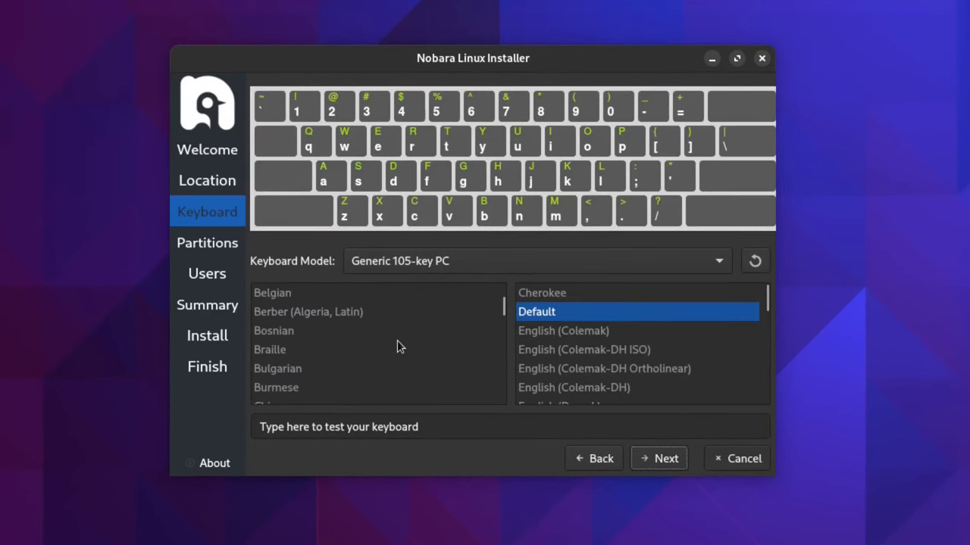
{"action": "left_click", "coordinate": [272, 330]}
{"action": "type", "text": "žđšćč"}
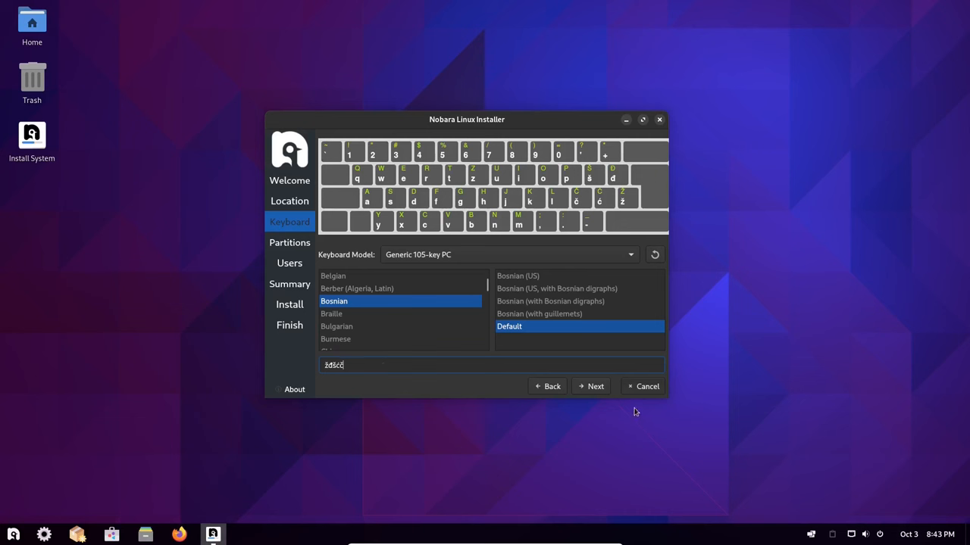
{"action": "left_click", "coordinate": [591, 386]}
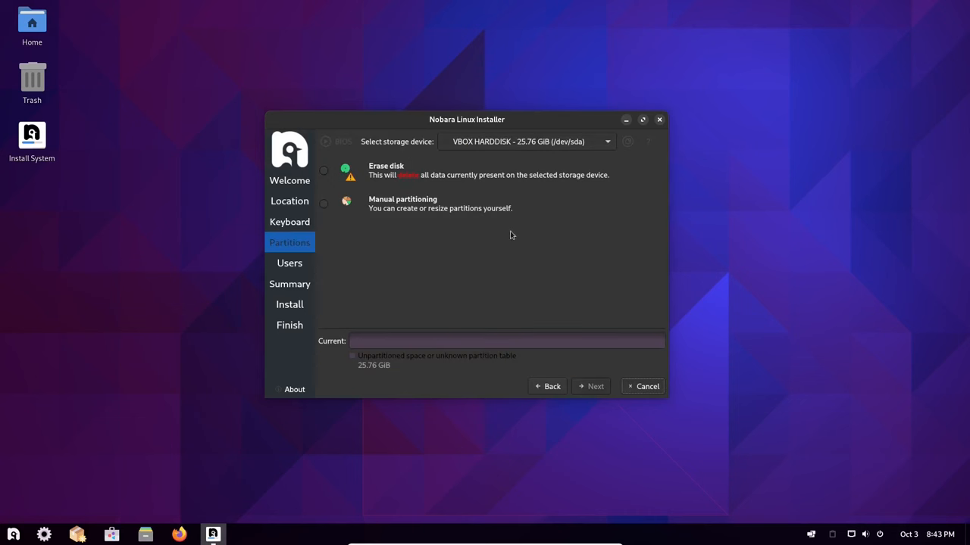
Erase the whole disk, then create user 'btm' with a password and continue to the summary
{"action": "left_click", "coordinate": [325, 170]}
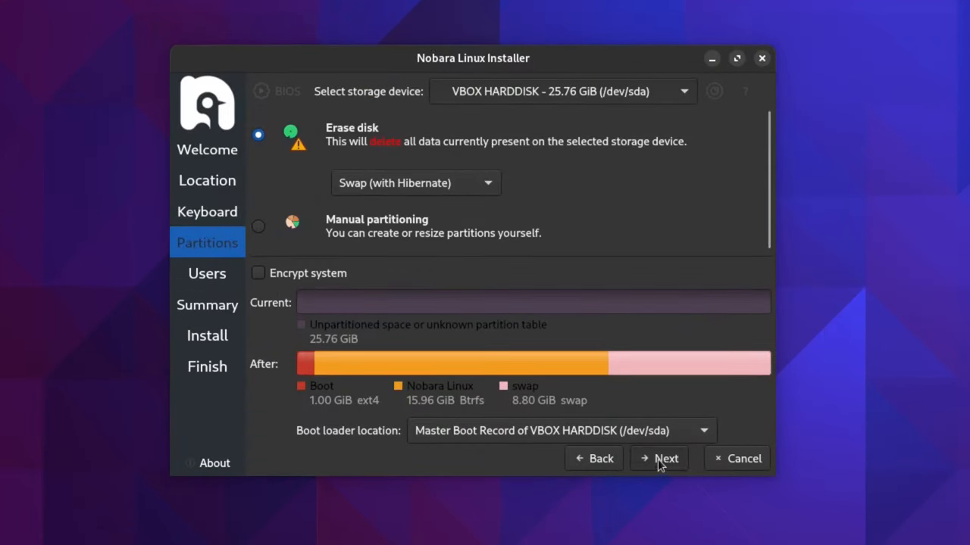
{"action": "left_click", "coordinate": [664, 457]}
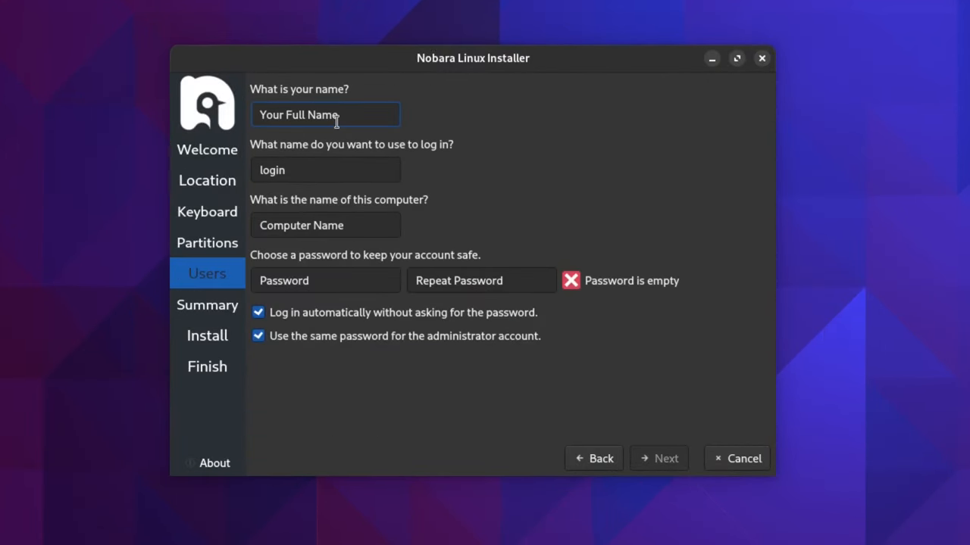
{"action": "type", "text": "btm"}
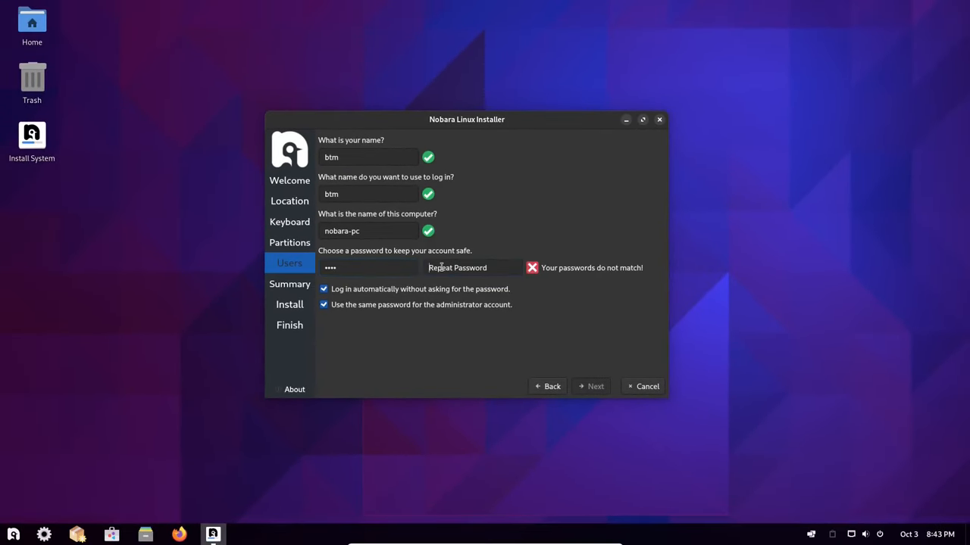
{"action": "type", "text": "••••"}
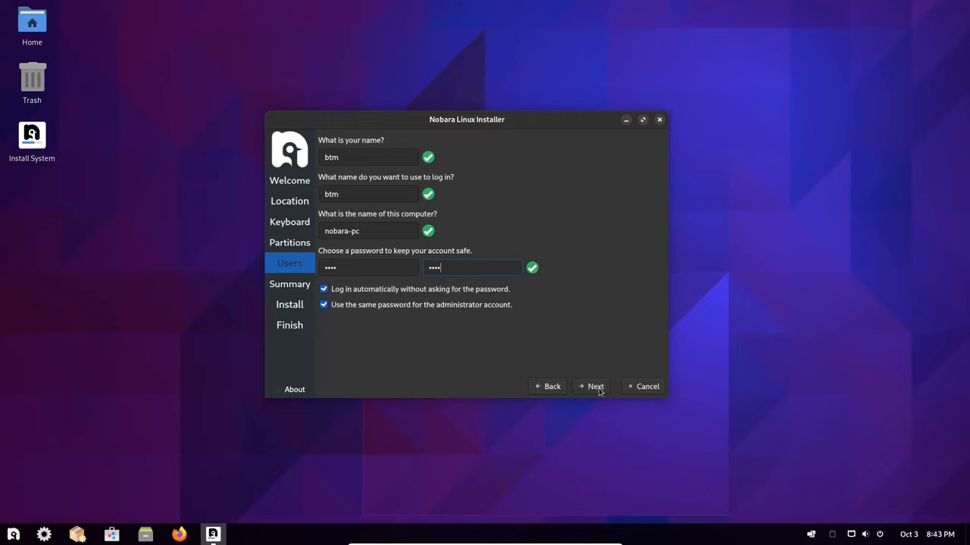
{"action": "left_click", "coordinate": [594, 387]}
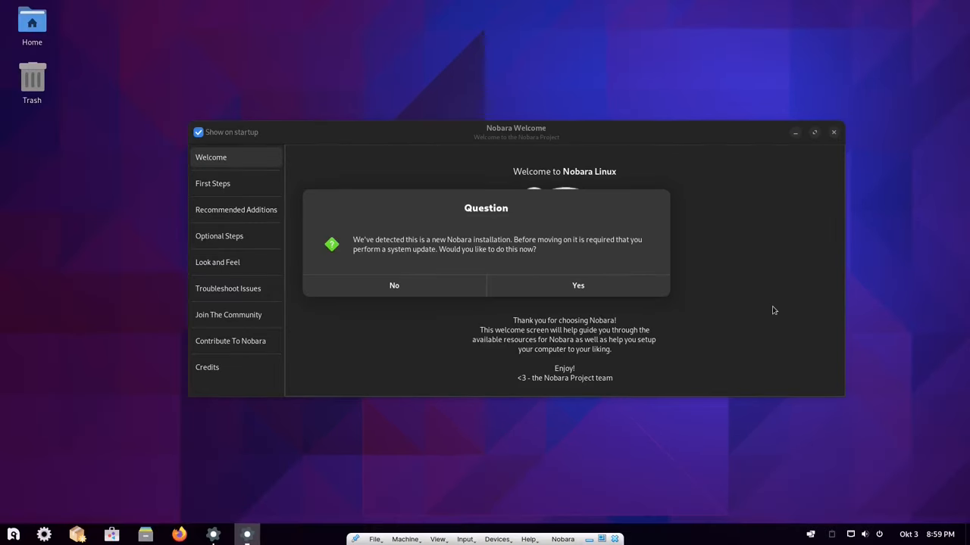
Run the required system update and install the video playback codecs, authorizing both
{"action": "left_click", "coordinate": [394, 285]}
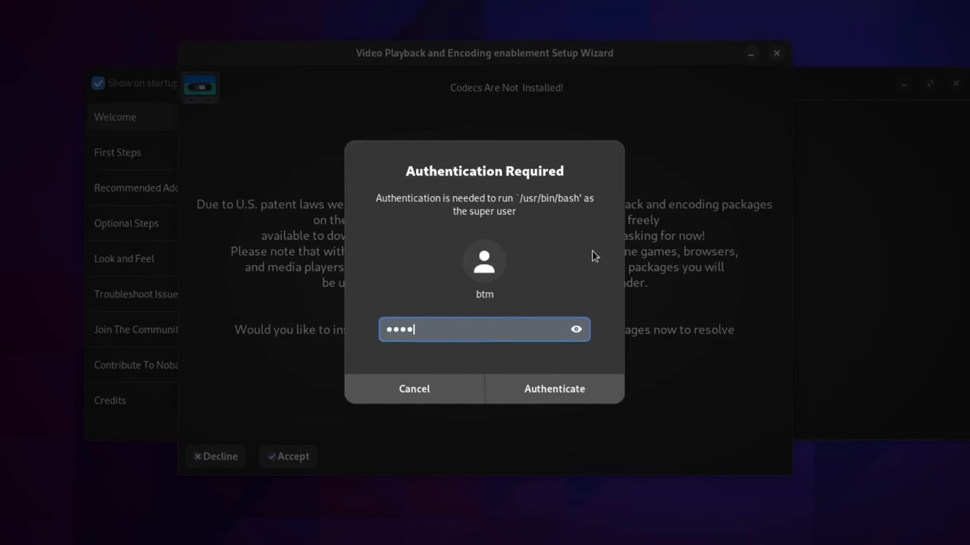
{"action": "left_click", "coordinate": [555, 388]}
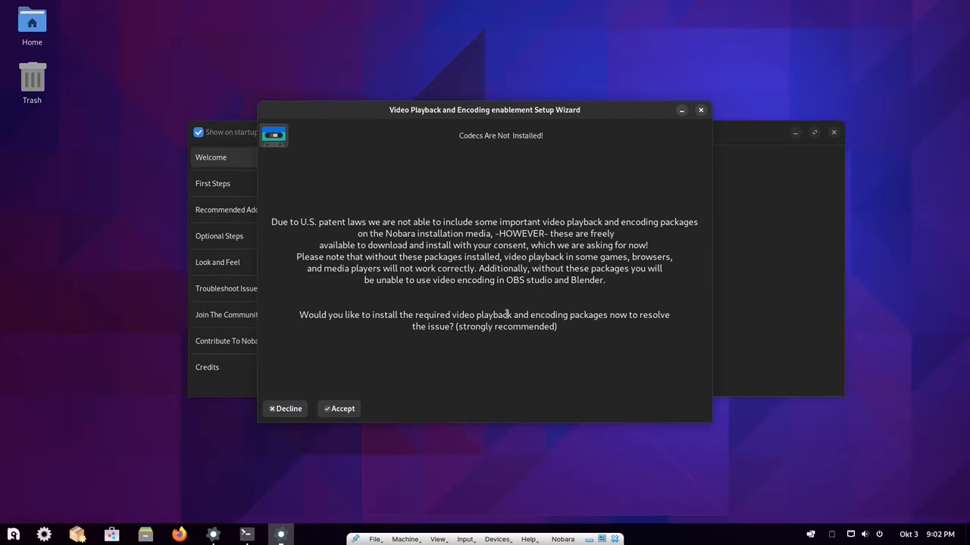
{"action": "left_click", "coordinate": [340, 409]}
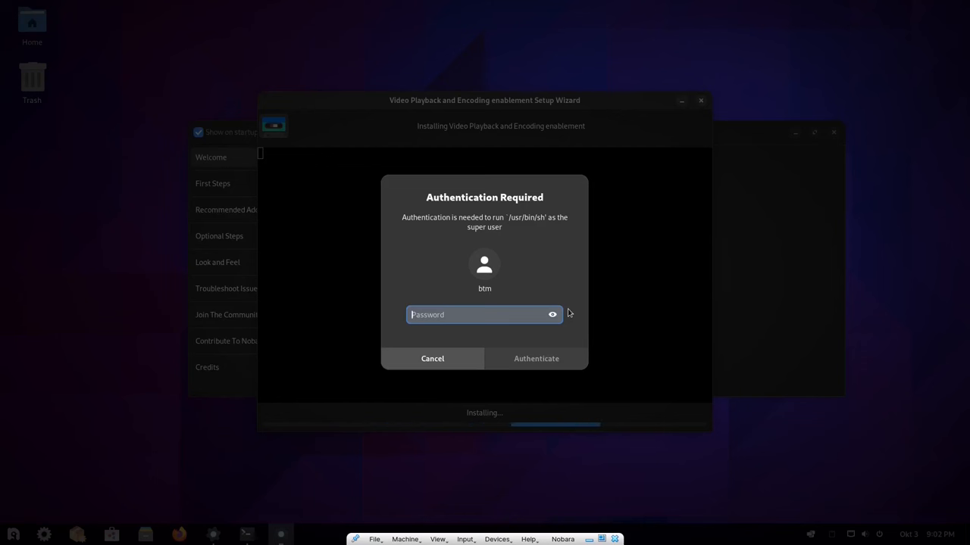
{"action": "left_click", "coordinate": [536, 358]}
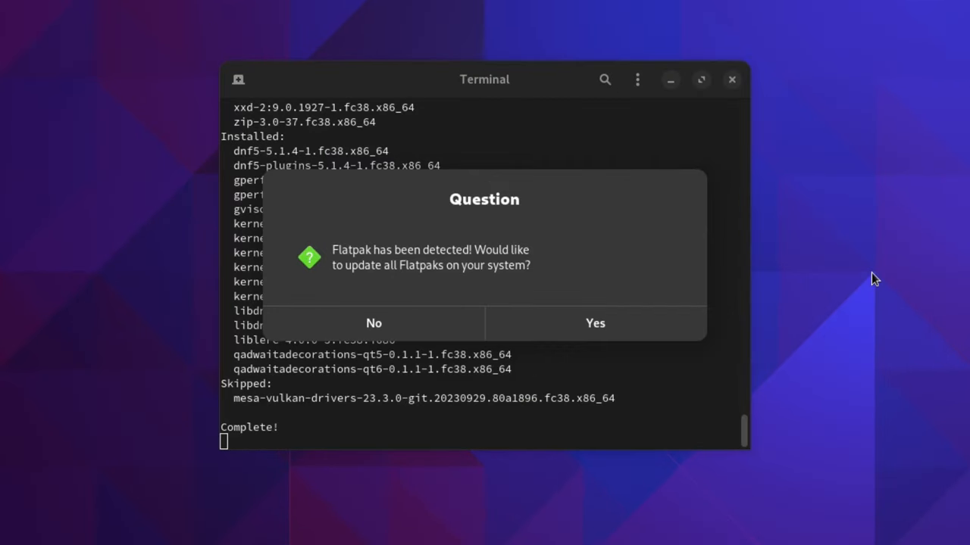
{"action": "mouse_move", "coordinate": [899, 200]}
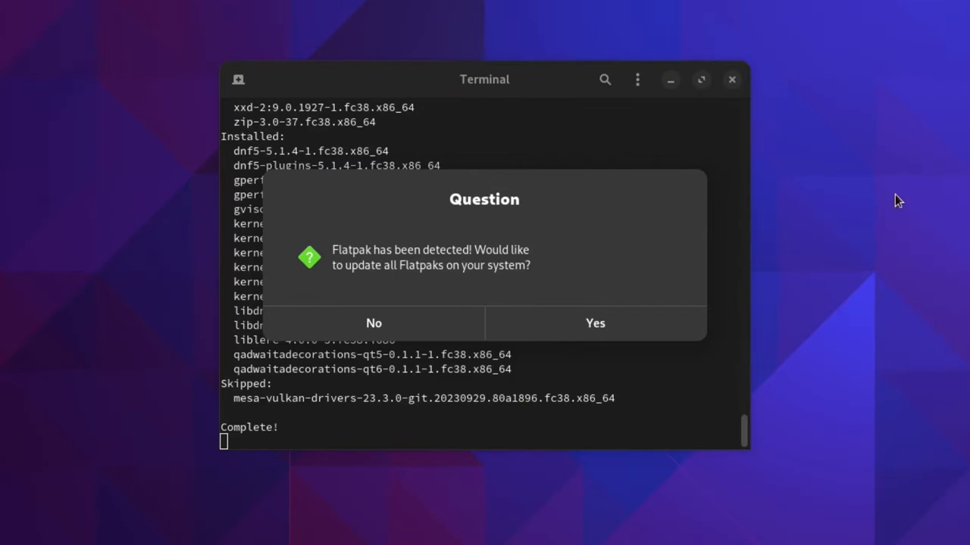
Update all Flatpaks and agree to reboot afterwards
{"action": "left_click", "coordinate": [594, 324]}
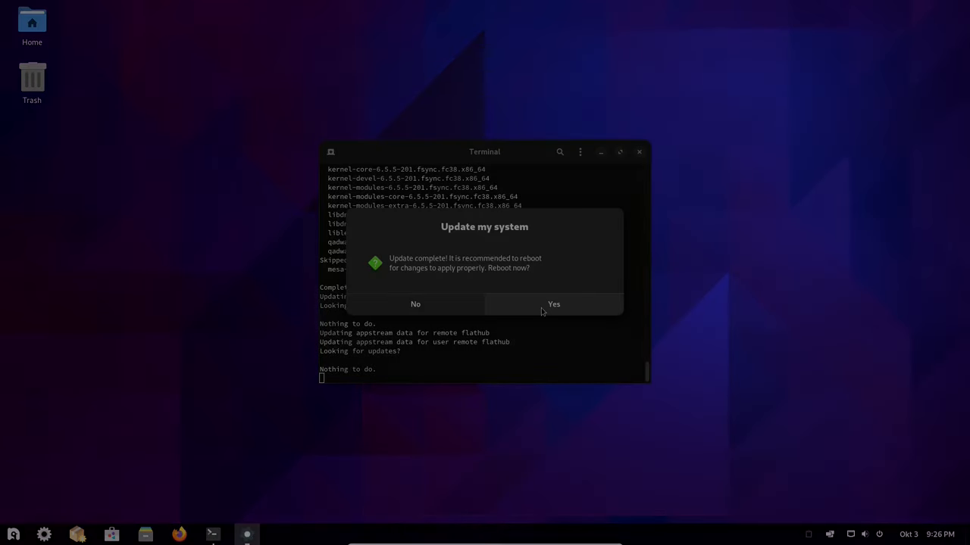
{"action": "left_click", "coordinate": [553, 303]}
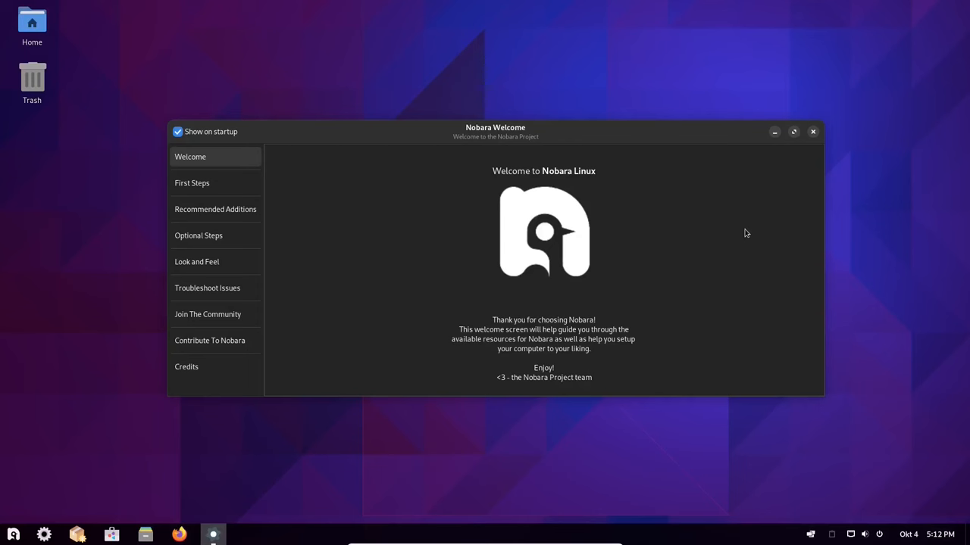
Show the First Steps page in Nobara Welcome on the installed system
{"action": "left_click", "coordinate": [191, 182]}
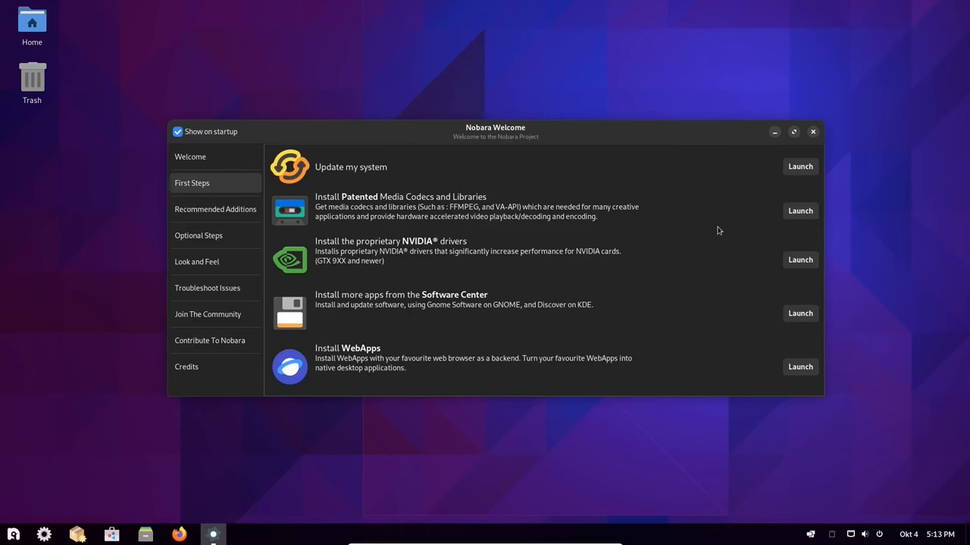
{"action": "left_click", "coordinate": [197, 261]}
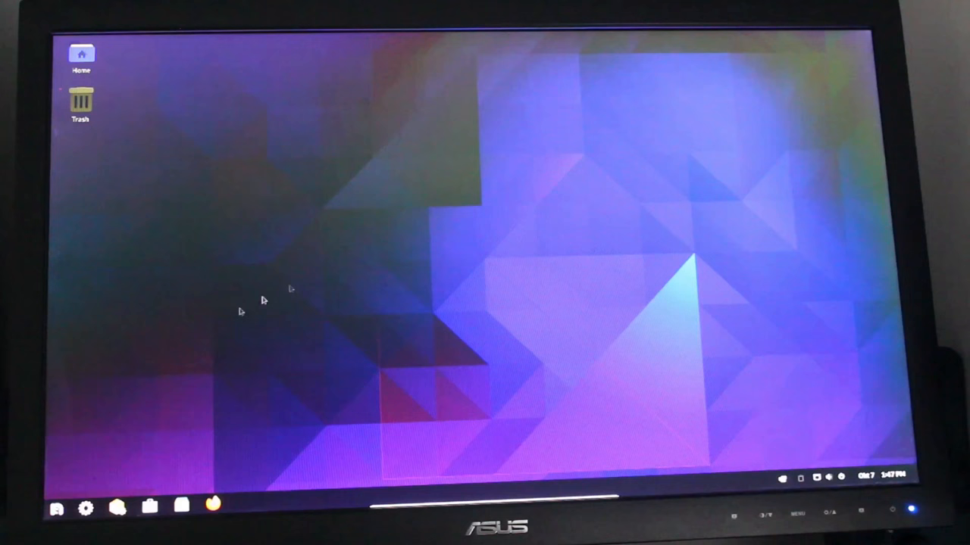
Check the calendar and quick settings panel, then show the Home folder in Files
{"action": "left_click", "coordinate": [58, 509]}
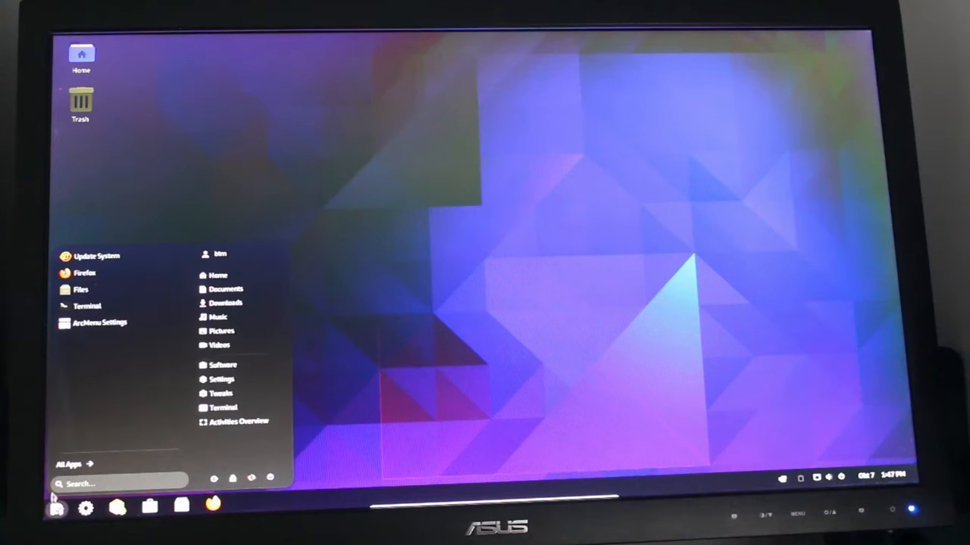
{"action": "left_click", "coordinate": [68, 462]}
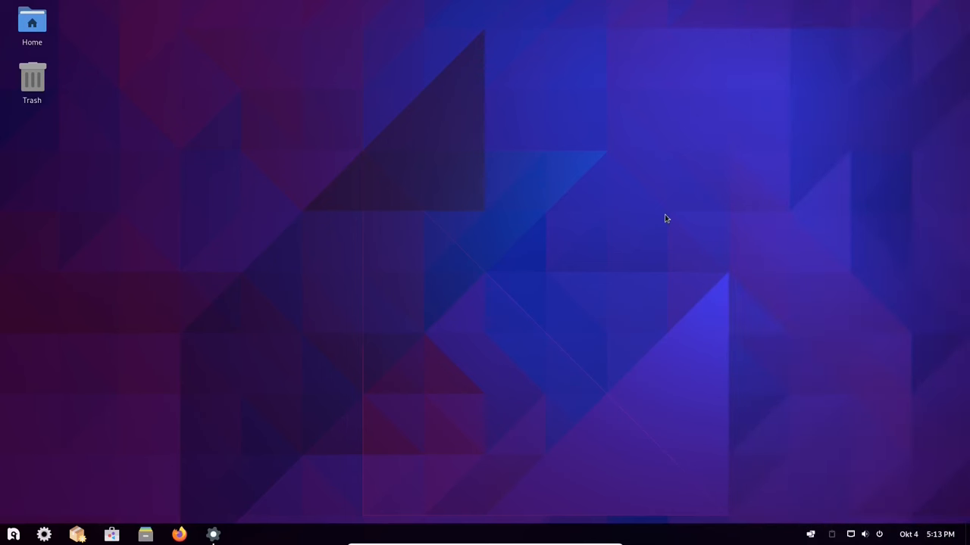
{"action": "left_click", "coordinate": [924, 533]}
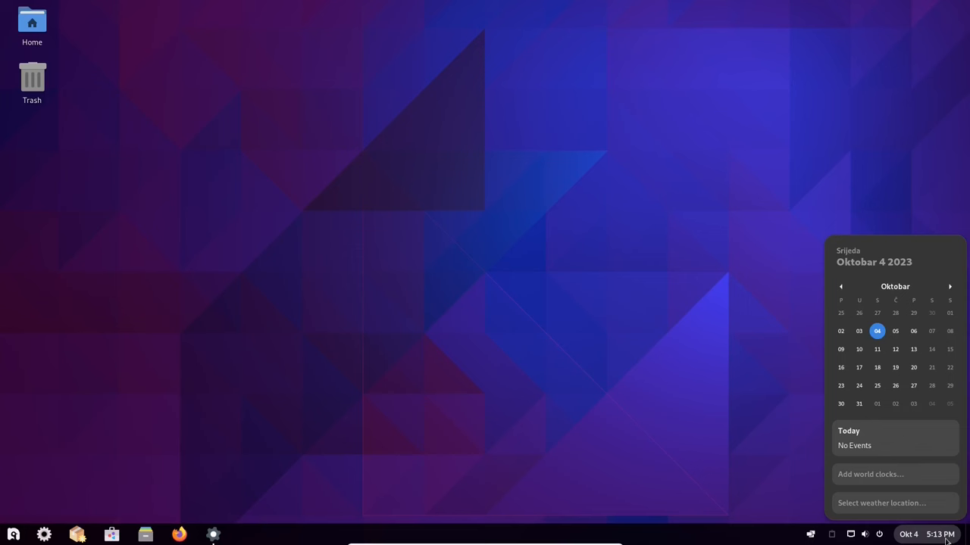
{"action": "left_click", "coordinate": [869, 533]}
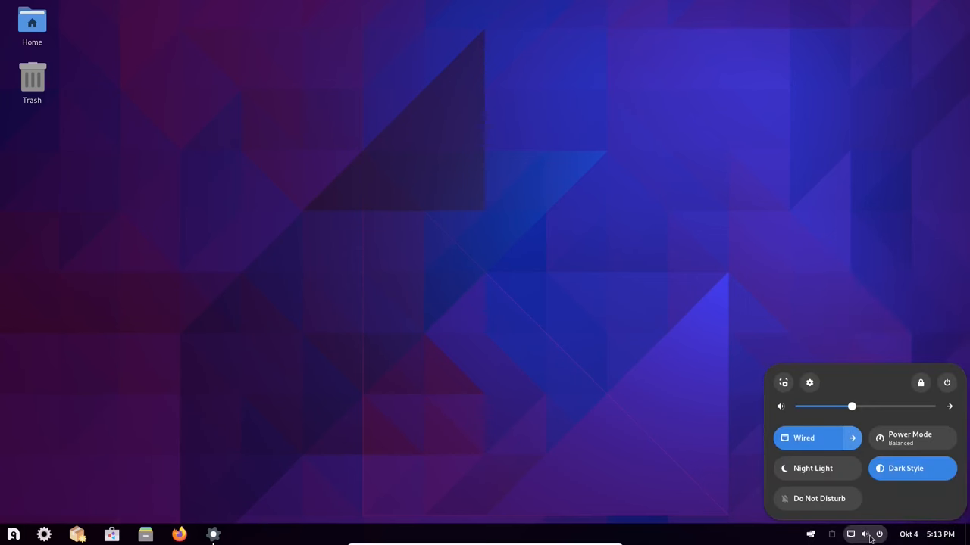
{"action": "left_click", "coordinate": [870, 533]}
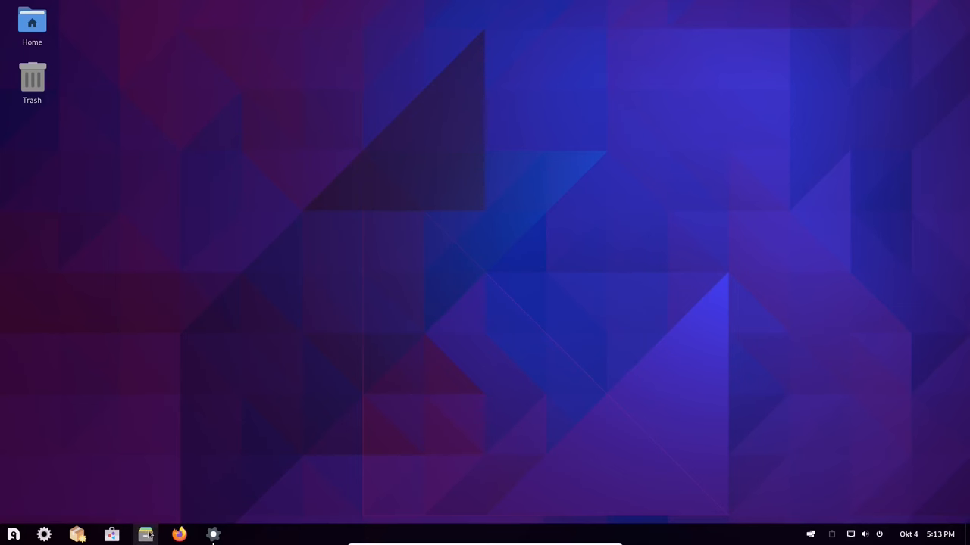
{"action": "left_click", "coordinate": [145, 533]}
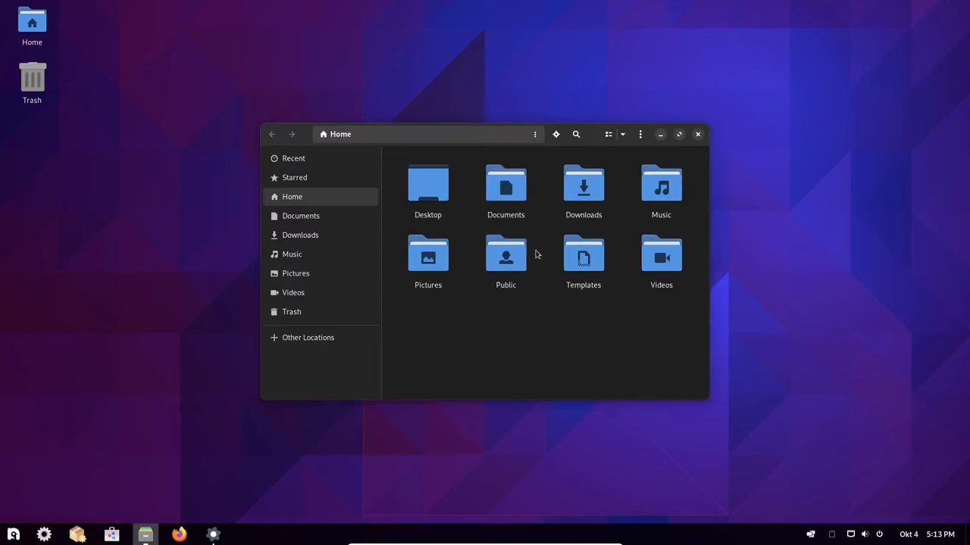
{"action": "mouse_move", "coordinate": [576, 354]}
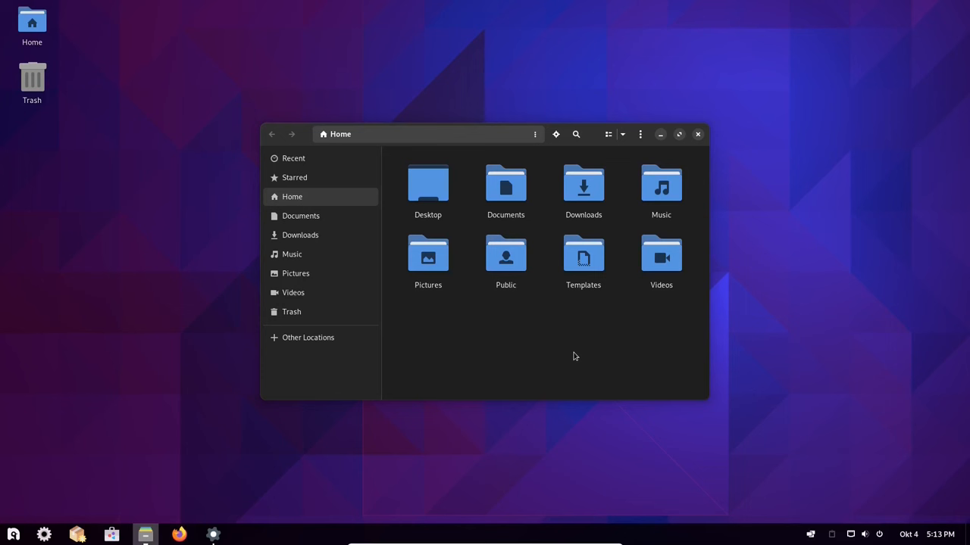
{"action": "mouse_move", "coordinate": [696, 133]}
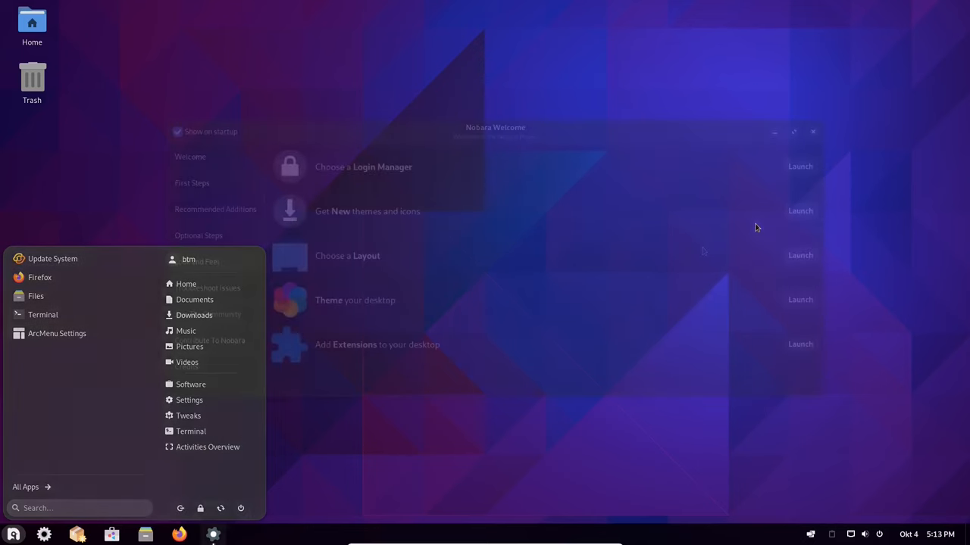
Return to Nobara Welcome and bring up the Nobara Gnome Layouts chooser
{"action": "left_click", "coordinate": [703, 251]}
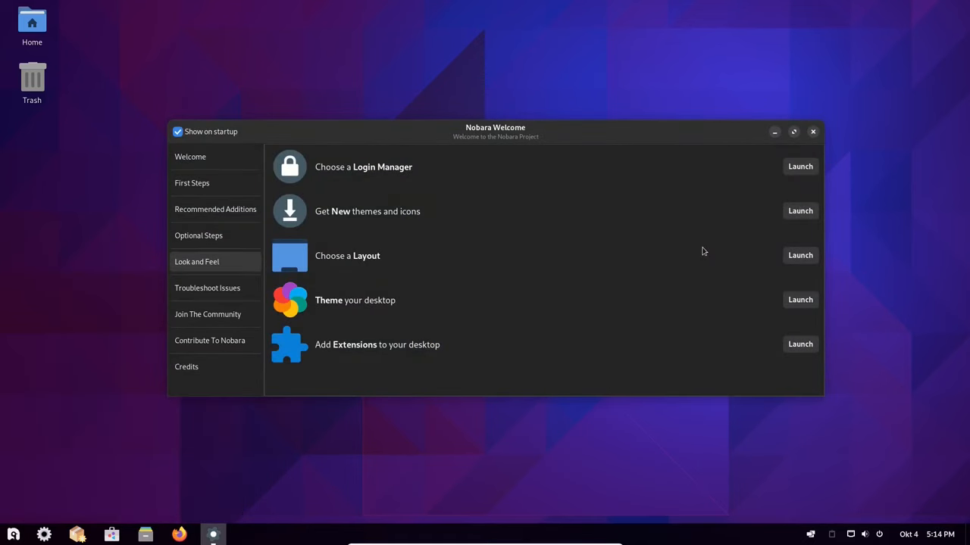
{"action": "mouse_move", "coordinate": [751, 288]}
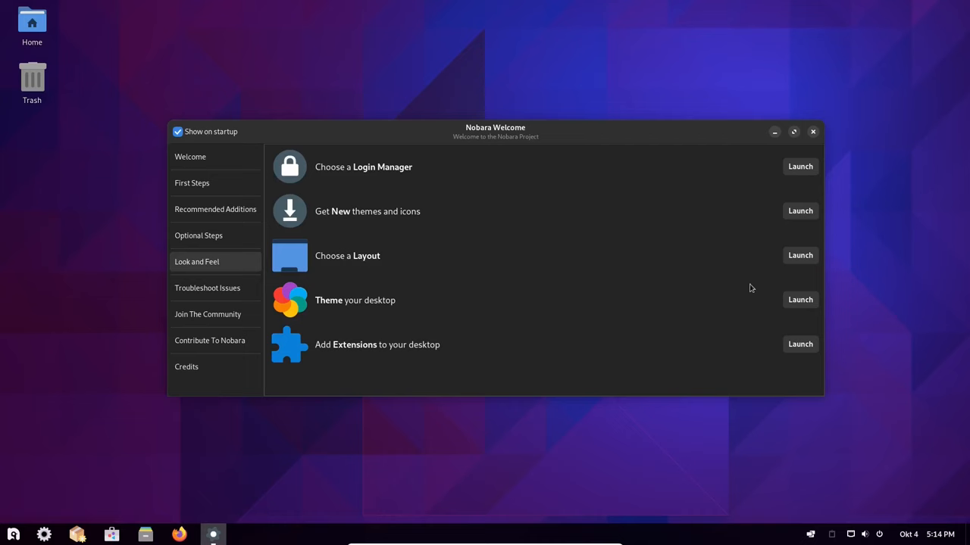
{"action": "left_click", "coordinate": [799, 254]}
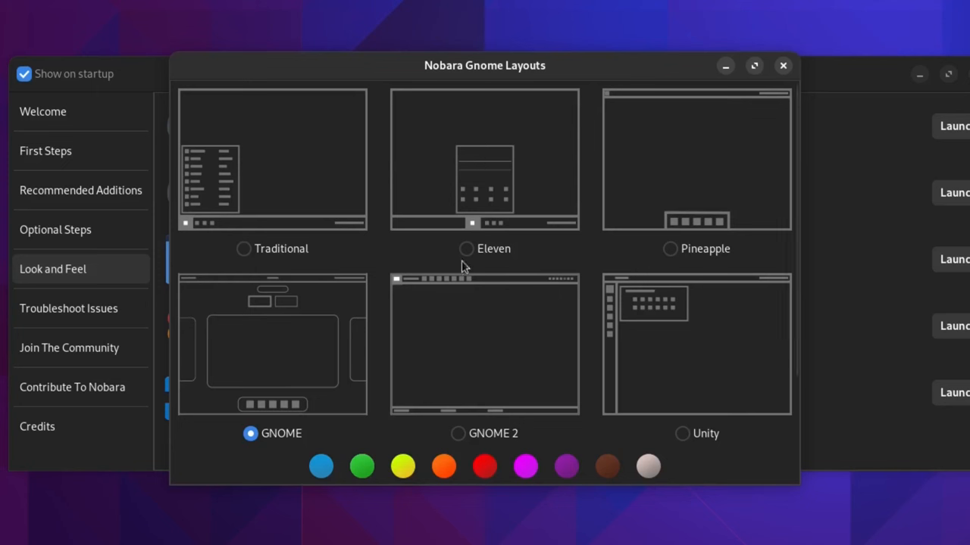
{"action": "mouse_move", "coordinate": [251, 254]}
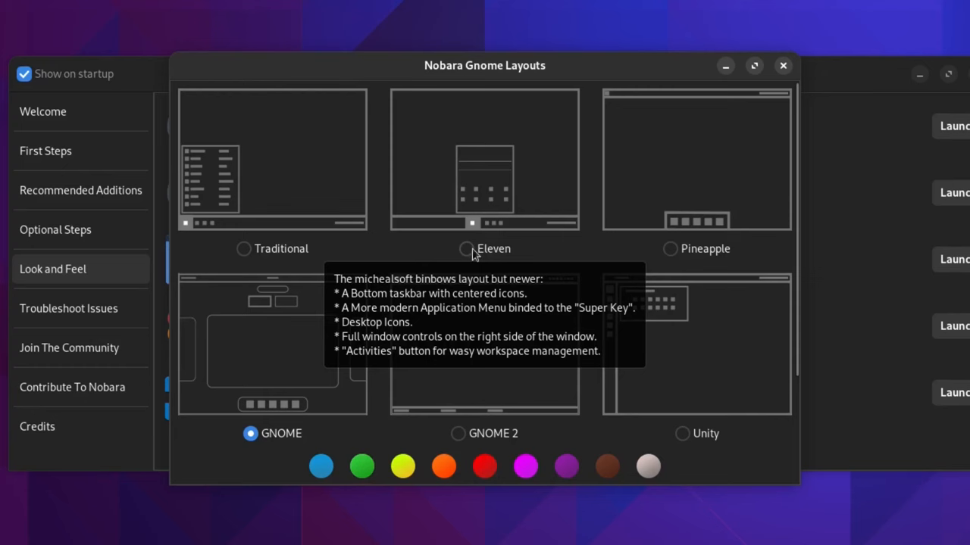
{"action": "mouse_move", "coordinate": [667, 261]}
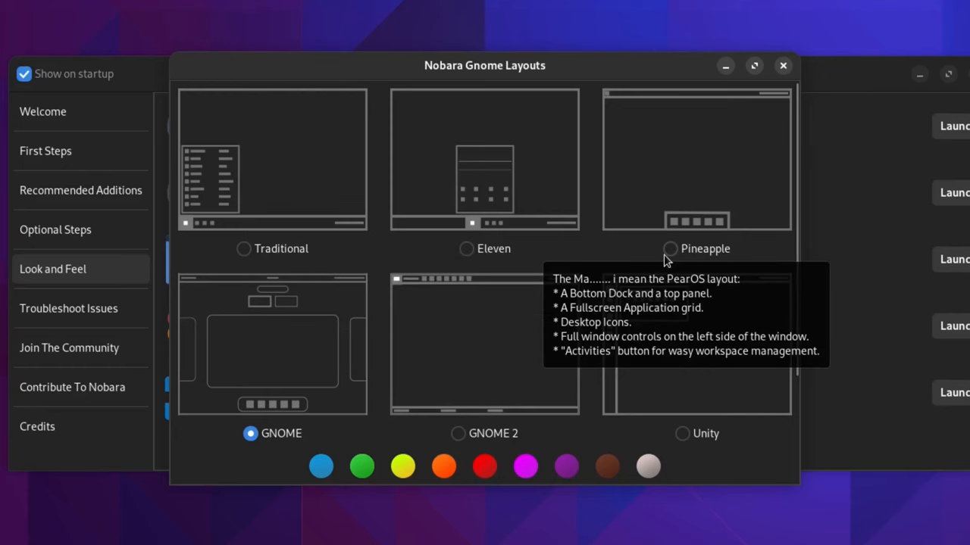
{"action": "mouse_move", "coordinate": [685, 442]}
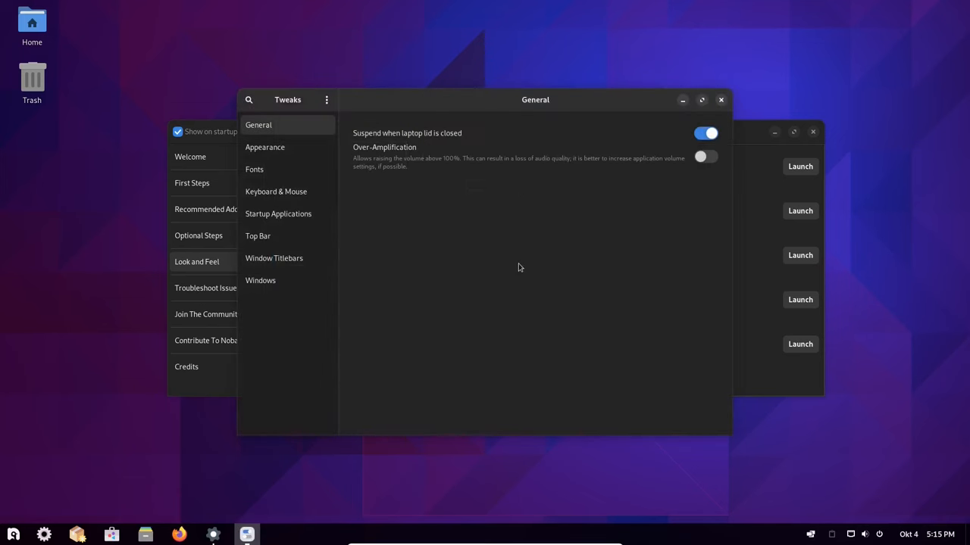
Close GNOME Tweaks to get back to the Look and Feel page
{"action": "left_click", "coordinate": [264, 147]}
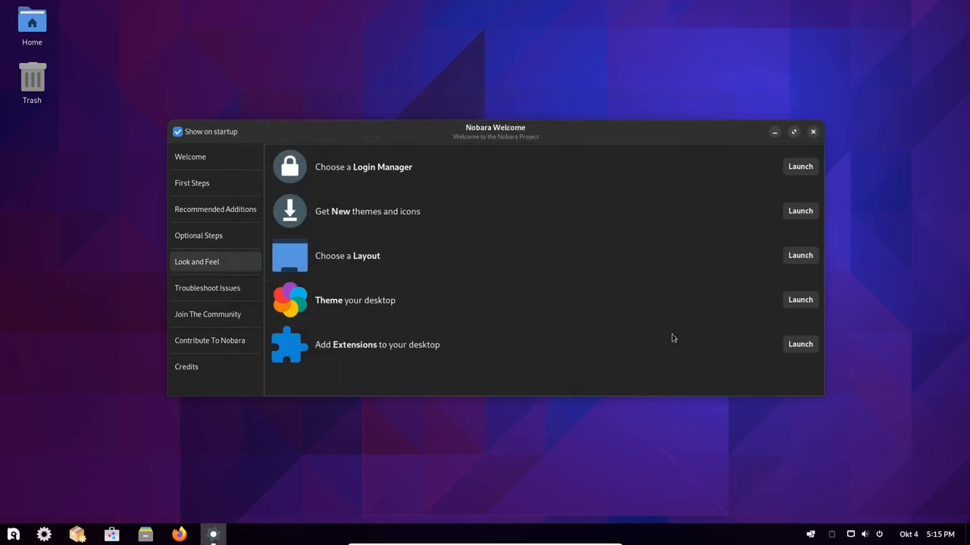
{"action": "mouse_move", "coordinate": [561, 307]}
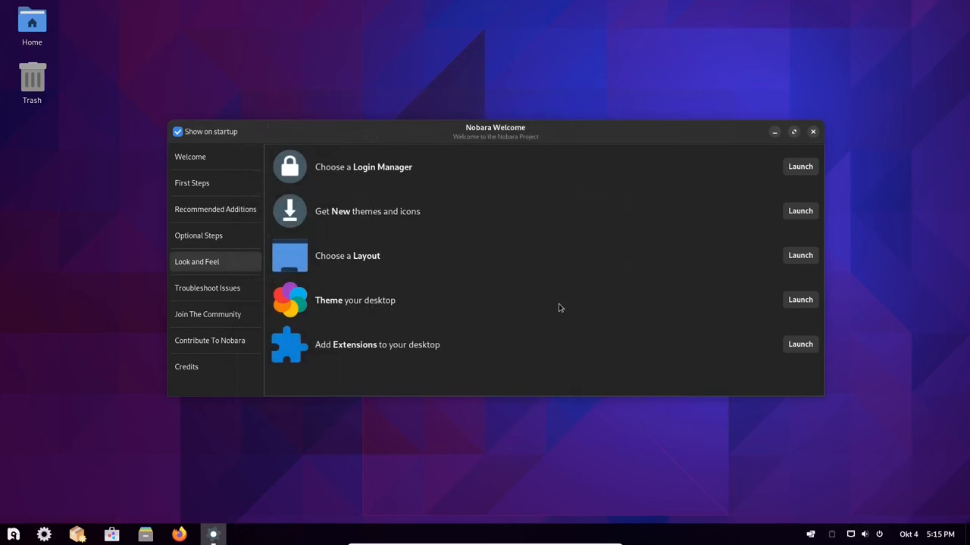
{"action": "left_click", "coordinate": [800, 344]}
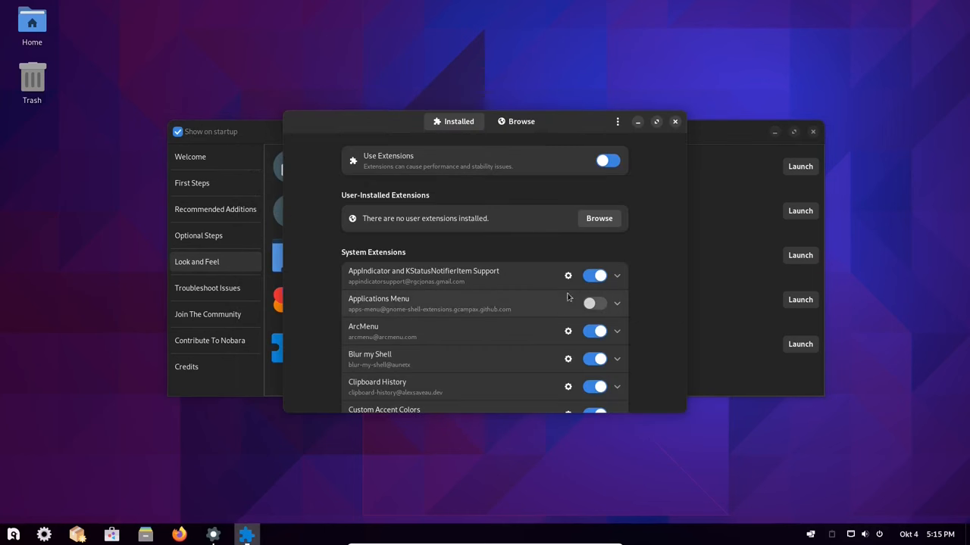
{"action": "scroll", "scroll_direction": "down", "scroll_amount": 3}
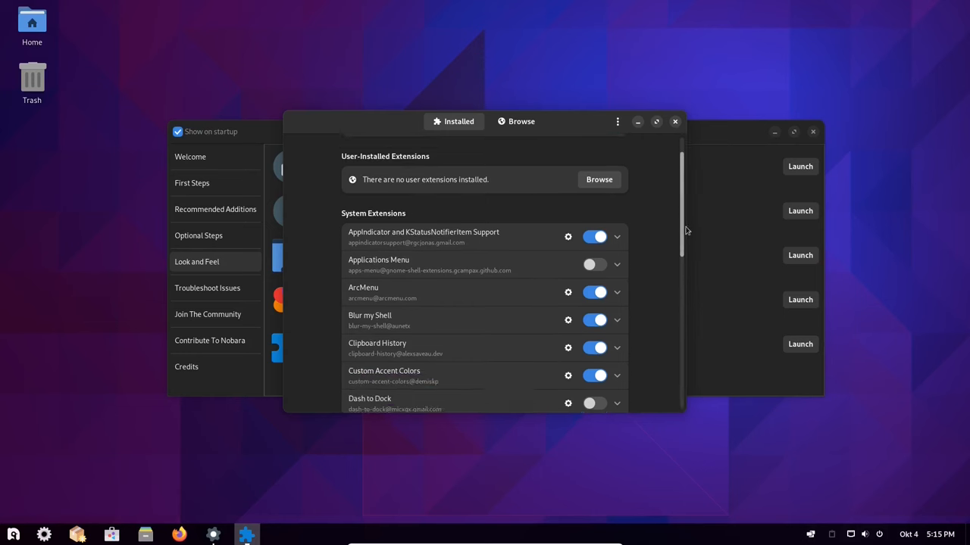
{"action": "scroll", "scroll_direction": "down", "scroll_amount": 3}
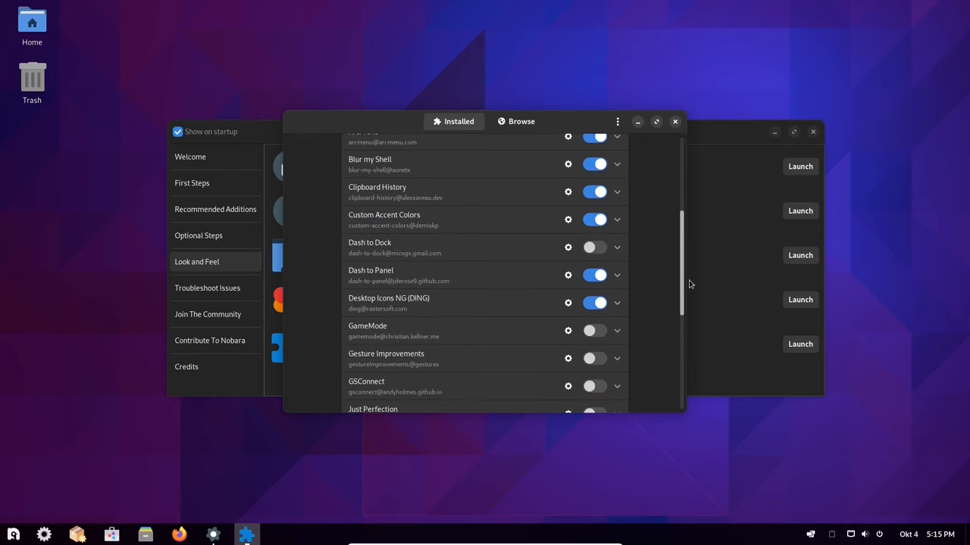
{"action": "scroll", "scroll_direction": "down", "scroll_amount": 3}
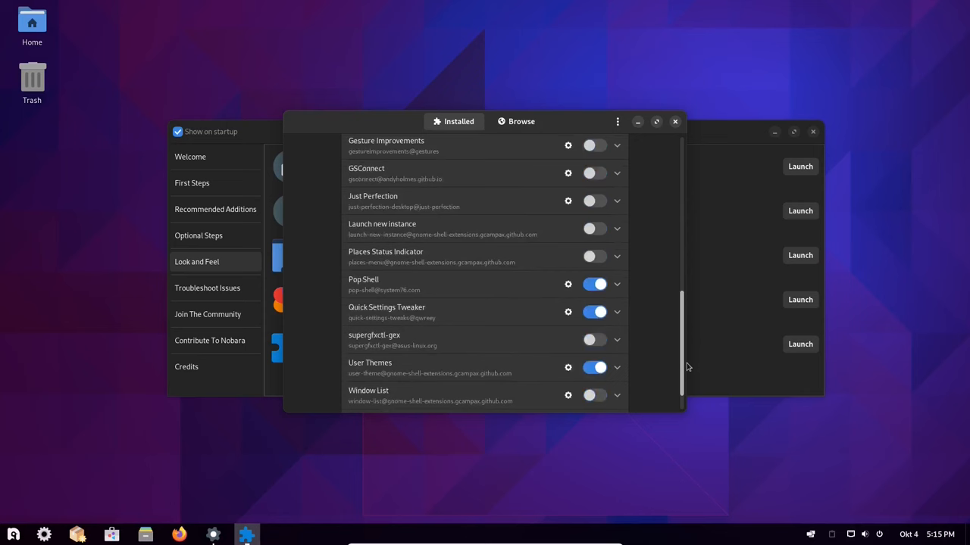
{"action": "scroll", "scroll_direction": "down", "scroll_amount": 3}
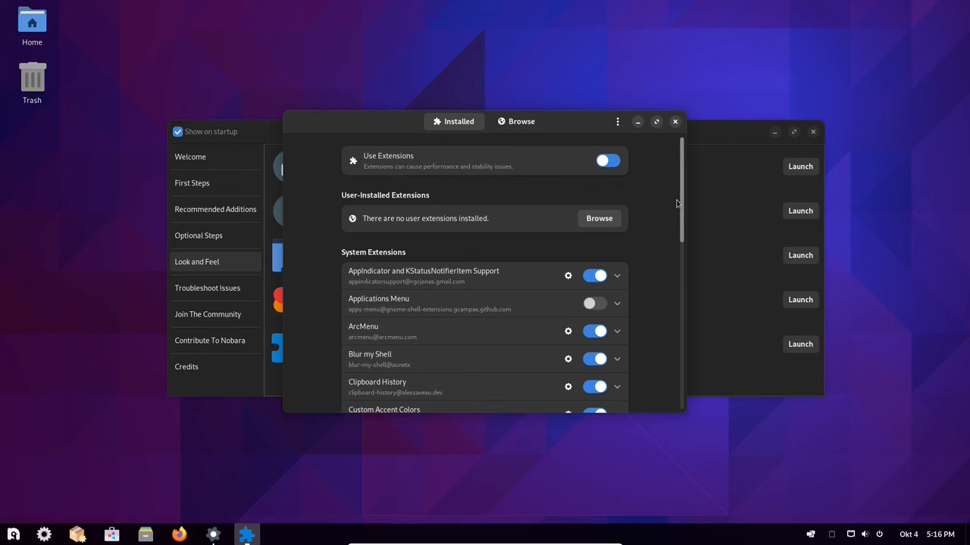
{"action": "left_click", "coordinate": [675, 121]}
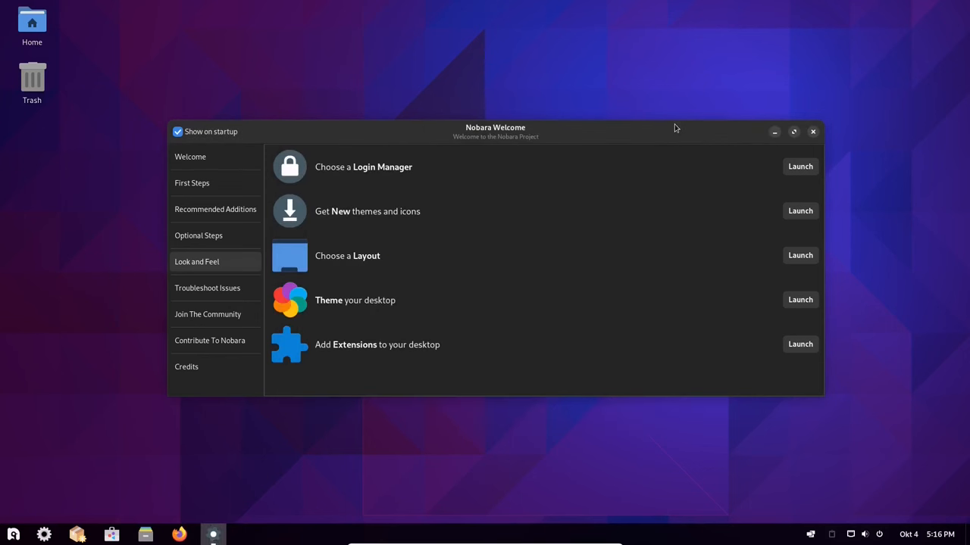
{"action": "mouse_move", "coordinate": [800, 137]}
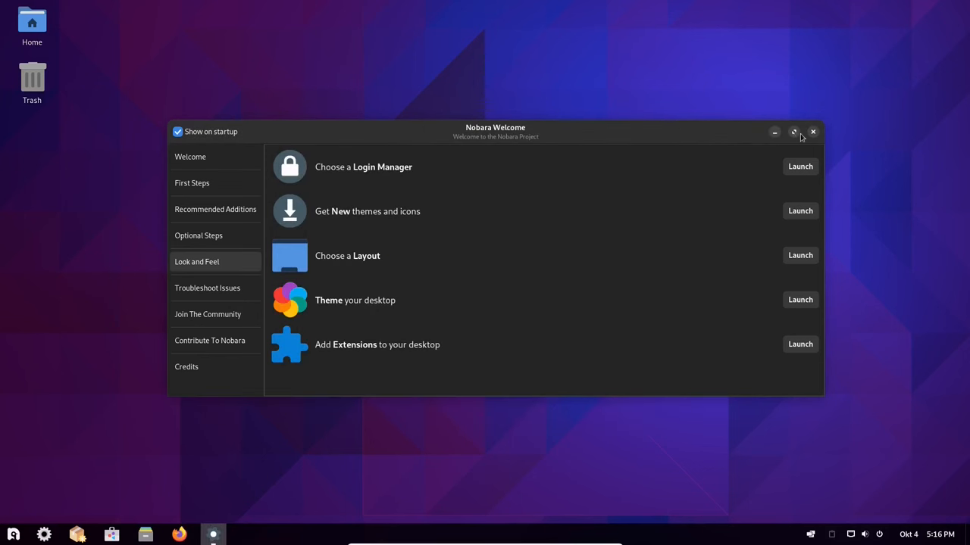
Close Welcome, find Audacity in GNOME Software and list its install sources
{"action": "left_click", "coordinate": [812, 130]}
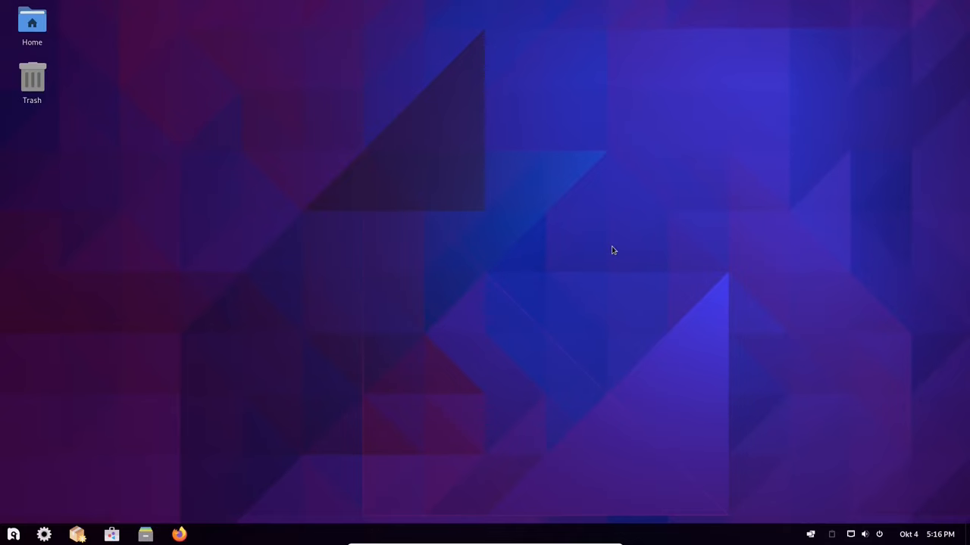
{"action": "left_click", "coordinate": [112, 533]}
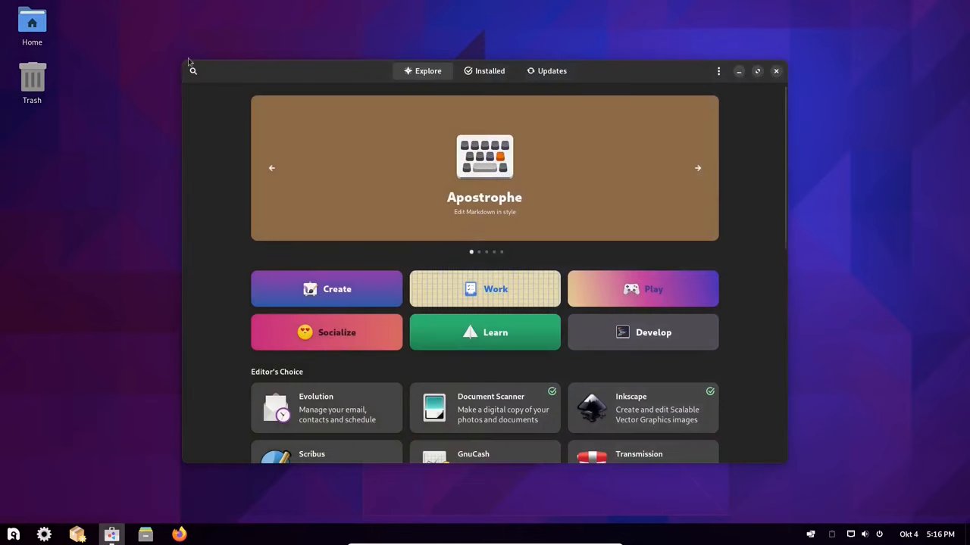
{"action": "left_click", "coordinate": [194, 71]}
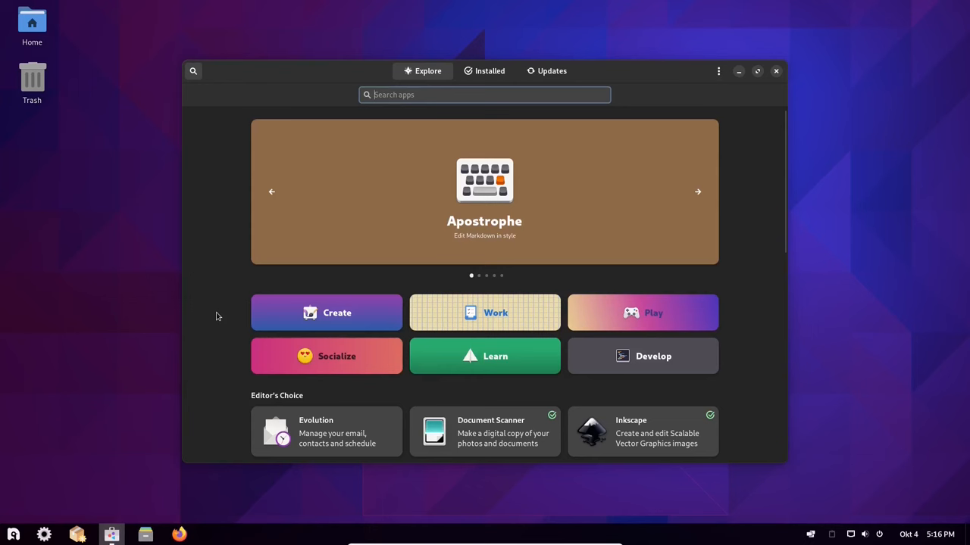
{"action": "type", "text": "audacity"}
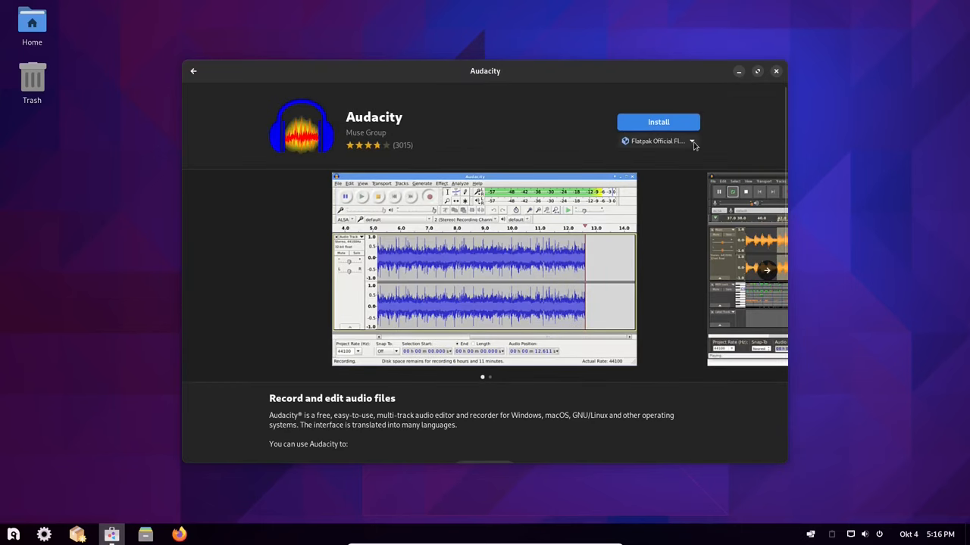
{"action": "left_click", "coordinate": [694, 141]}
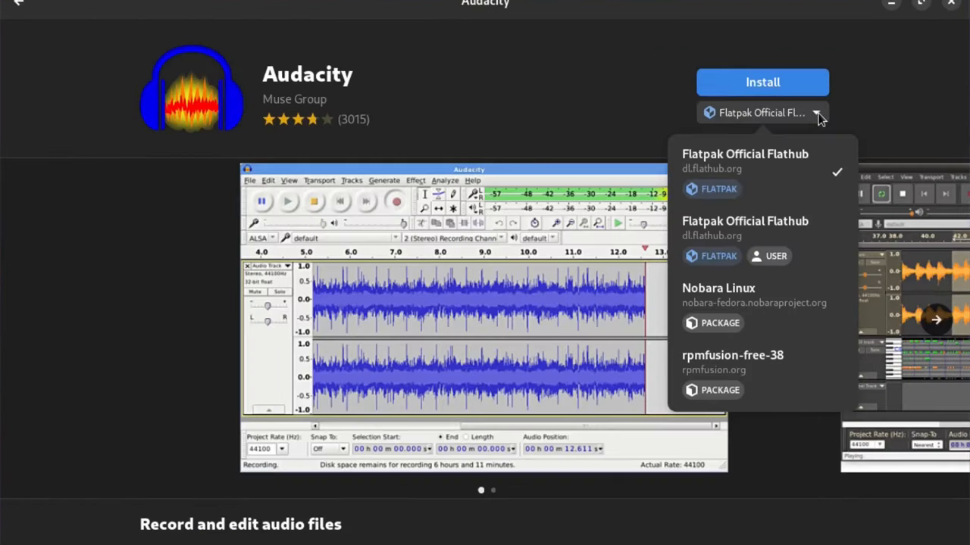